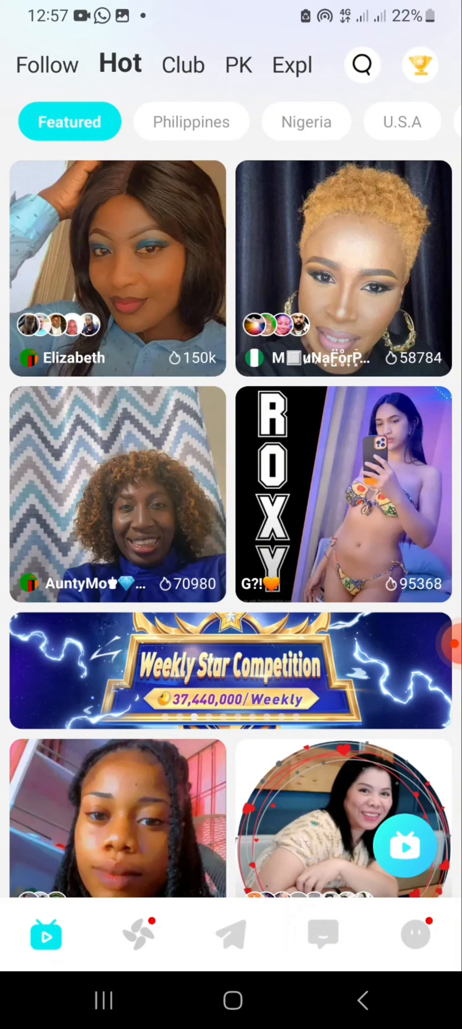
click(362, 65)
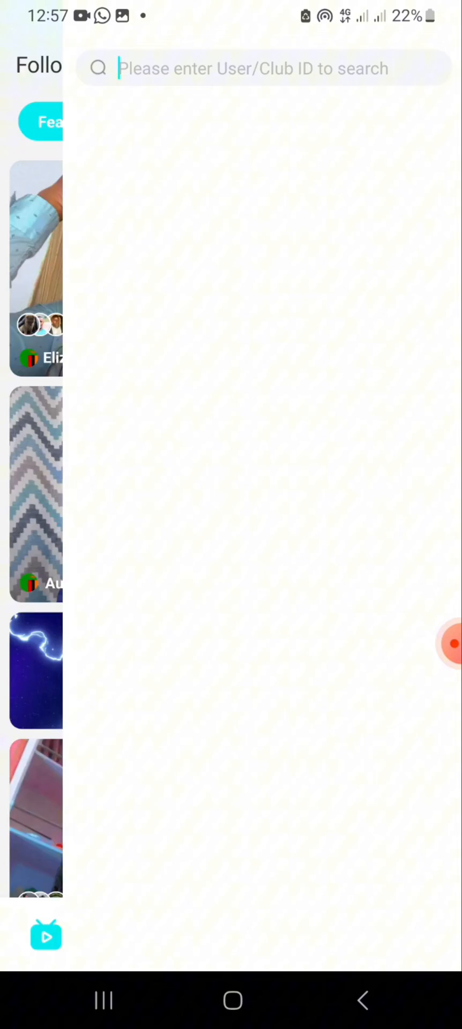
click(256, 68)
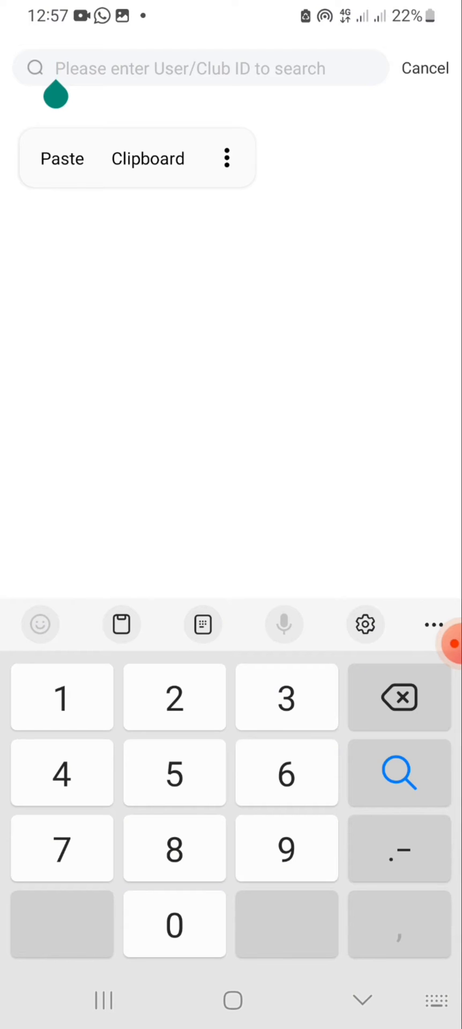
text(6342)
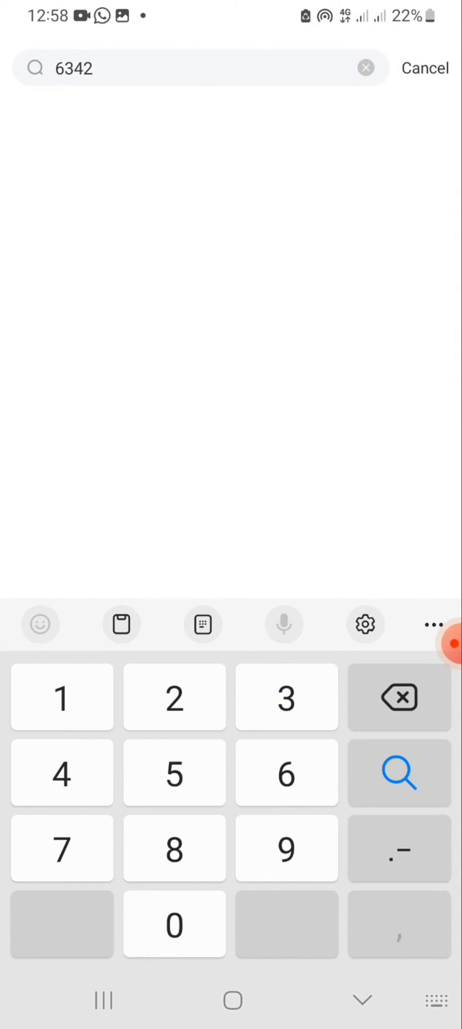
click(62, 697)
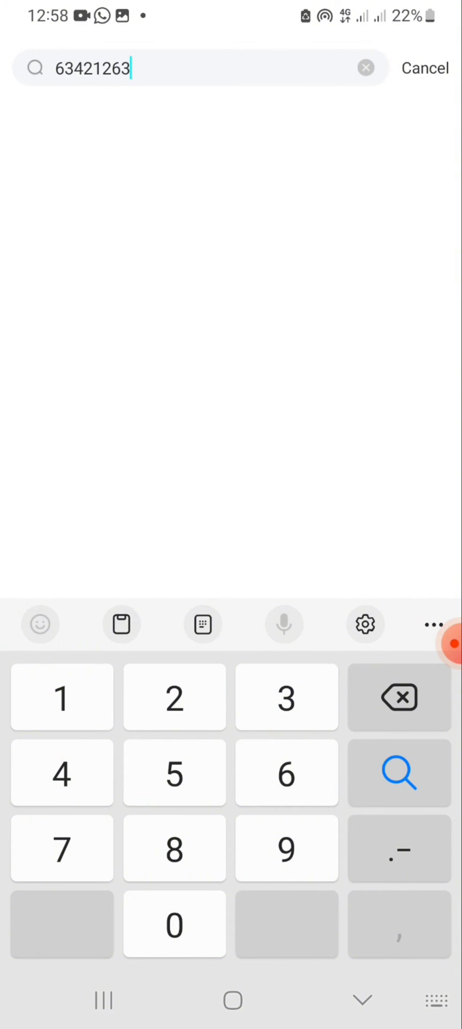
Step: Run the search, enter the host's party room and apply for a seat pending acceptance
click(399, 773)
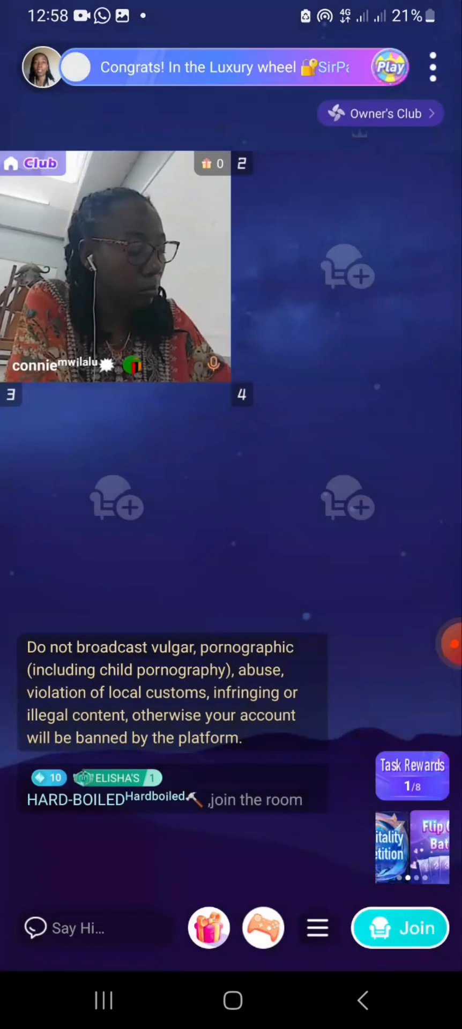
click(399, 928)
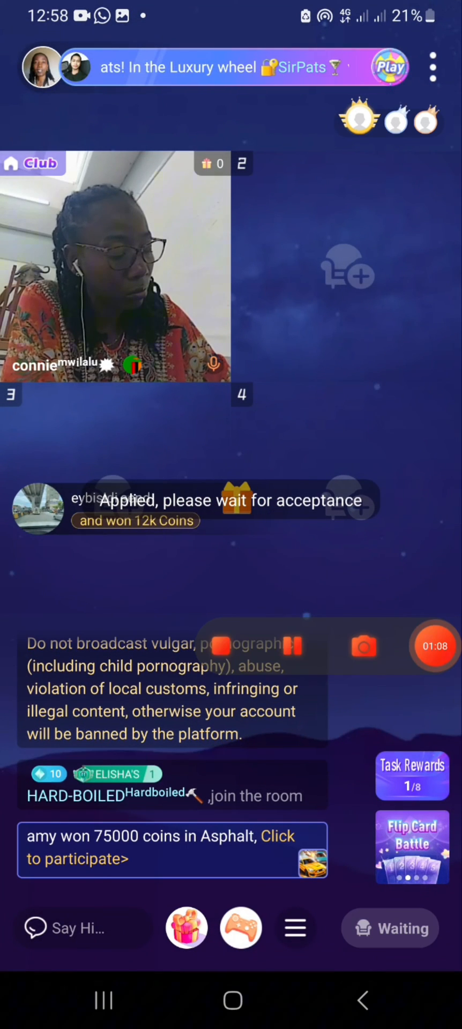